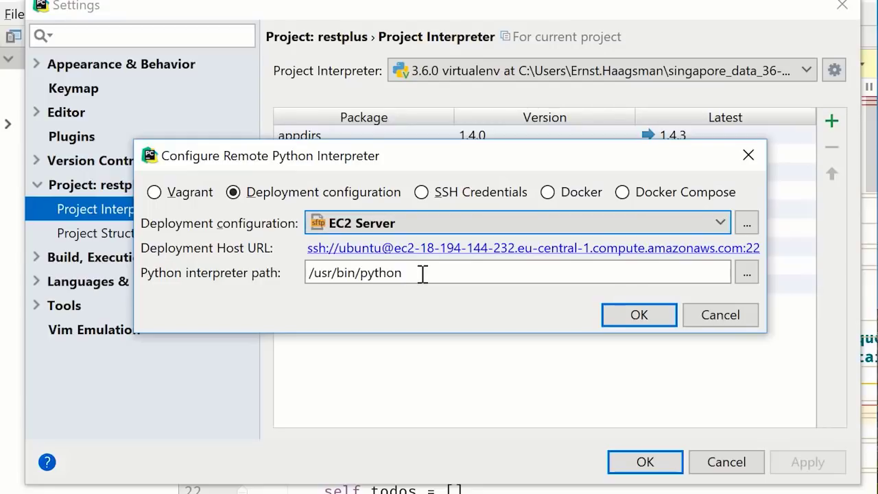
Step: Set the remote interpreter path to /home/ubuntu/venv/bin/python3 and confirm
type("/home/ubuntu/")
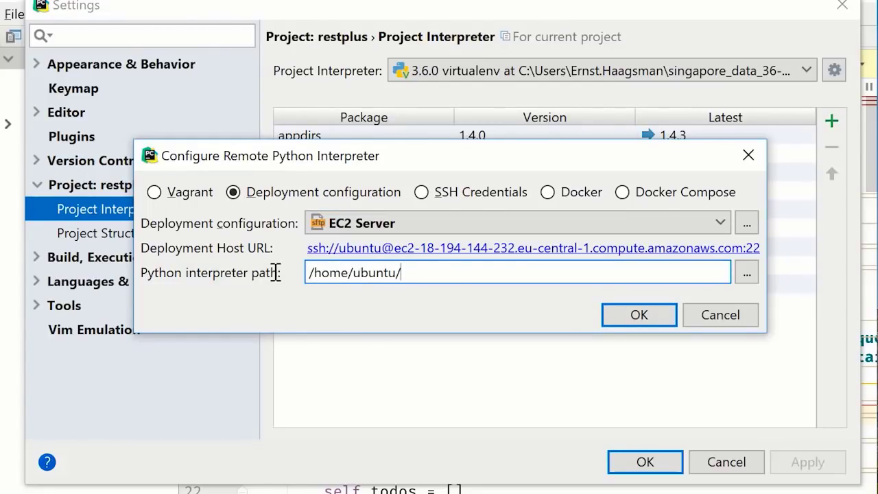
type("venv/bin/python3")
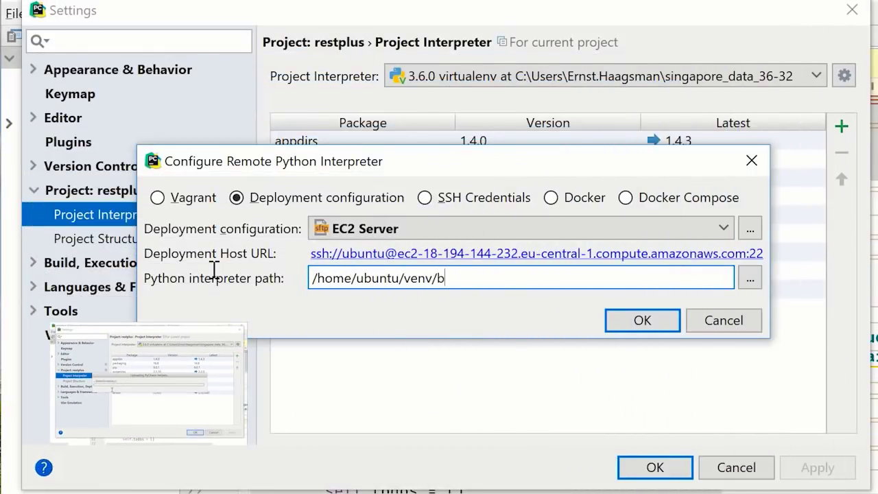
left_click(641, 320)
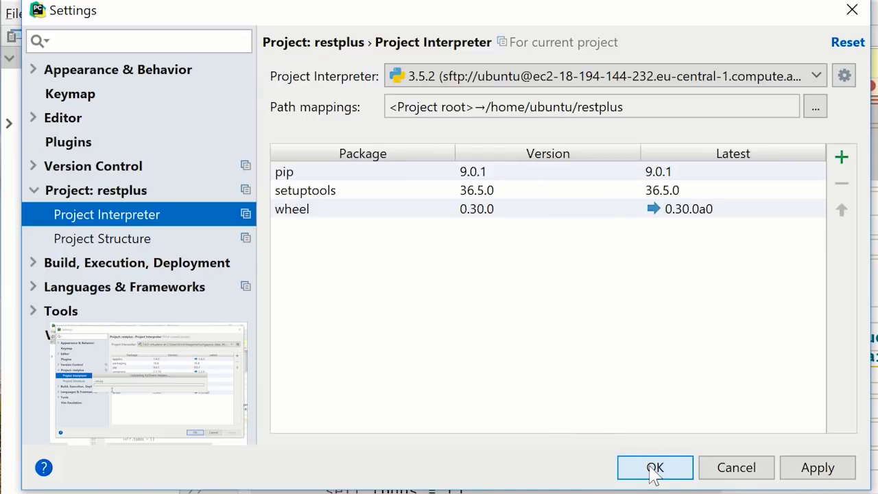
Step: Apply the remote interpreter in Settings, then debug the hello configuration
left_click(655, 467)
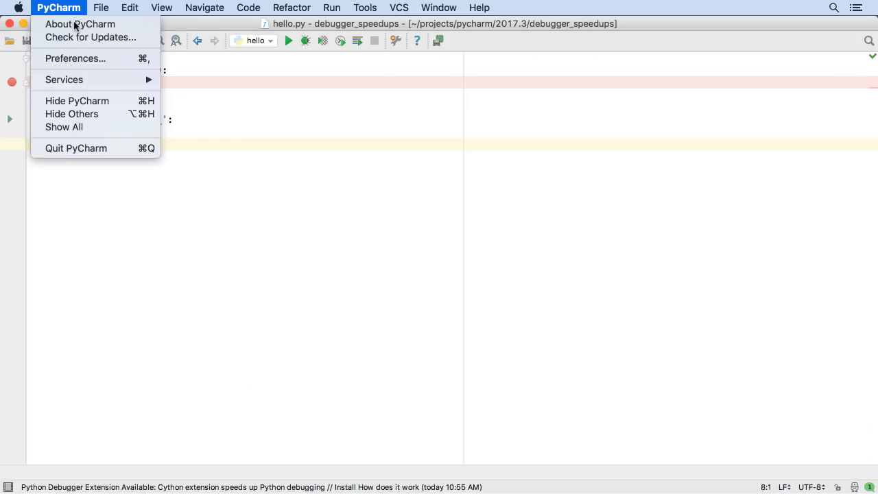
left_click(81, 23)
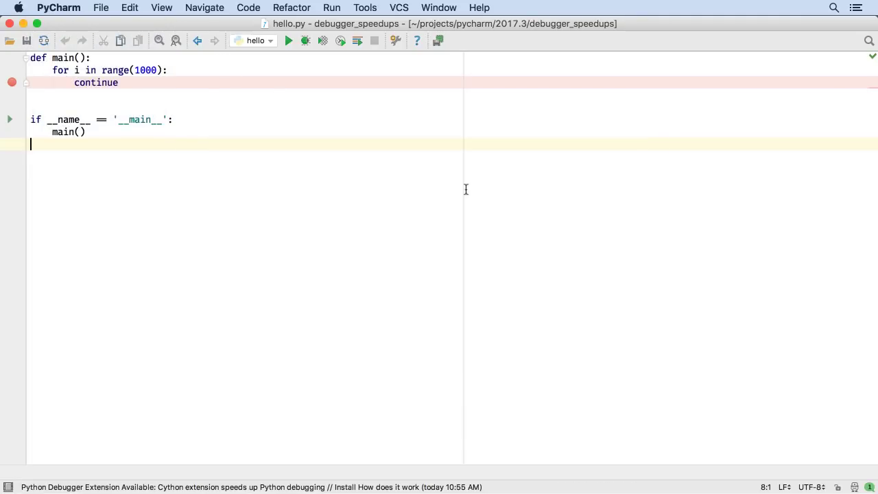
left_click(306, 40)
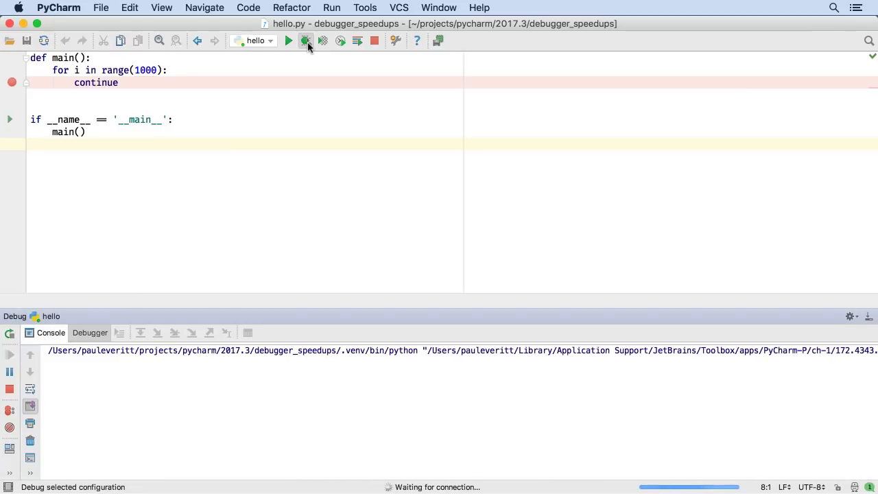
left_click(306, 40)
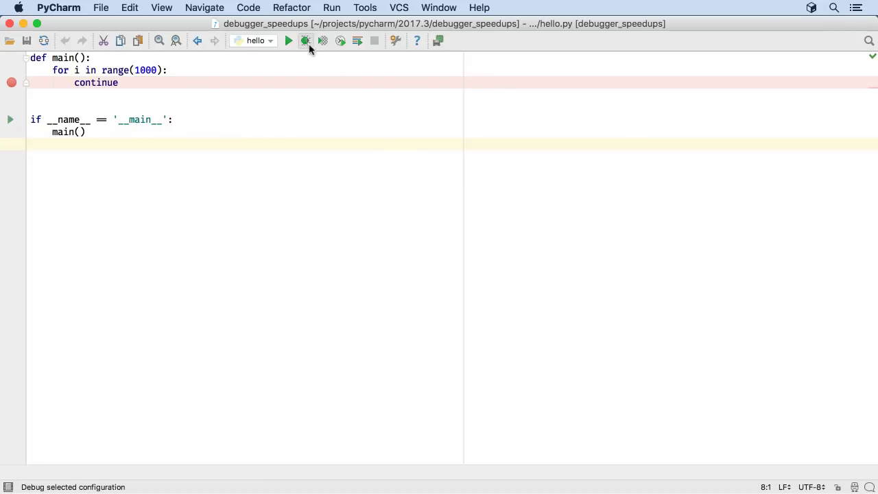
left_click(306, 40)
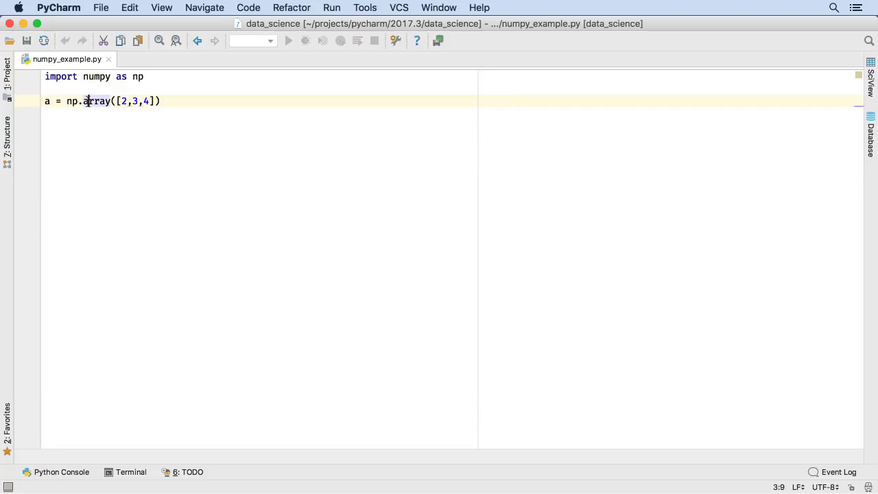
Step: Enable Scientific Mode from the View menu
left_click(162, 8)
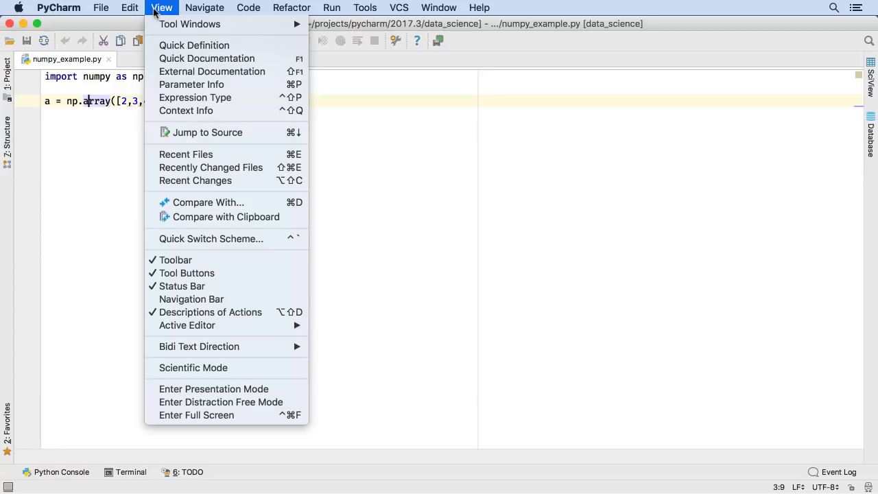
left_click(194, 368)
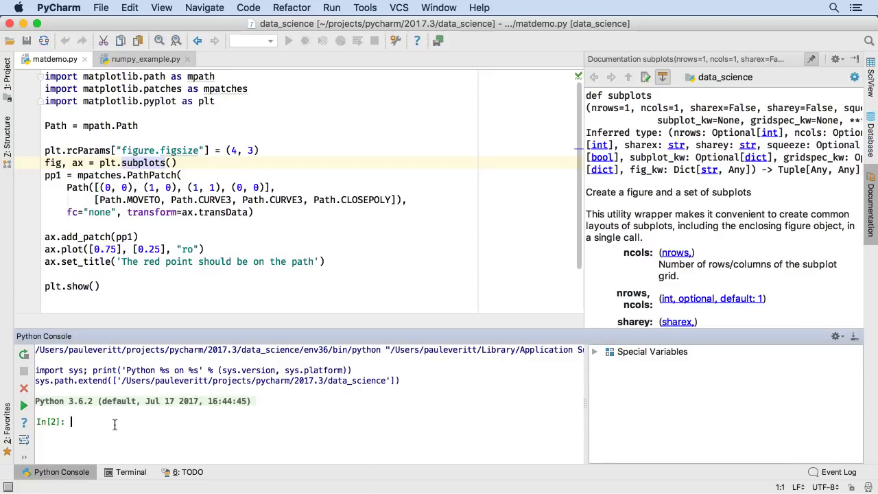
Step: Enter 'import matdemo' in the Python console to plot the red-point path in SciView
type("import matdemo")
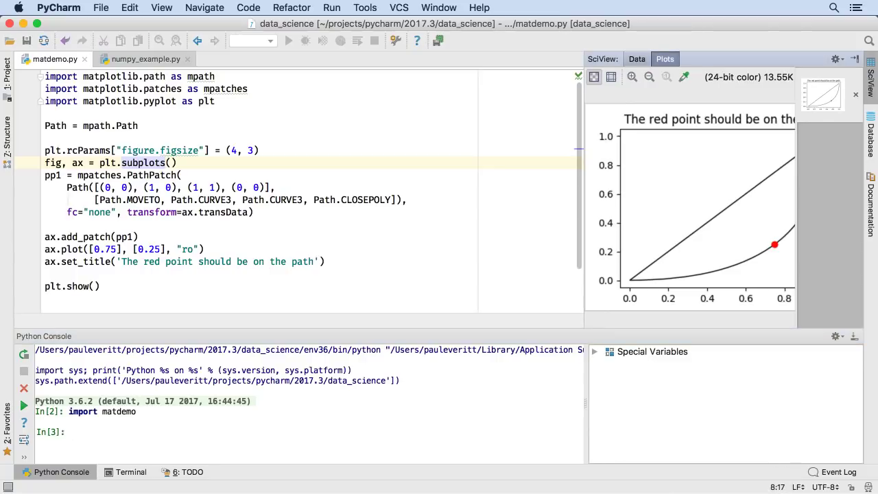
mouse_move(676, 174)
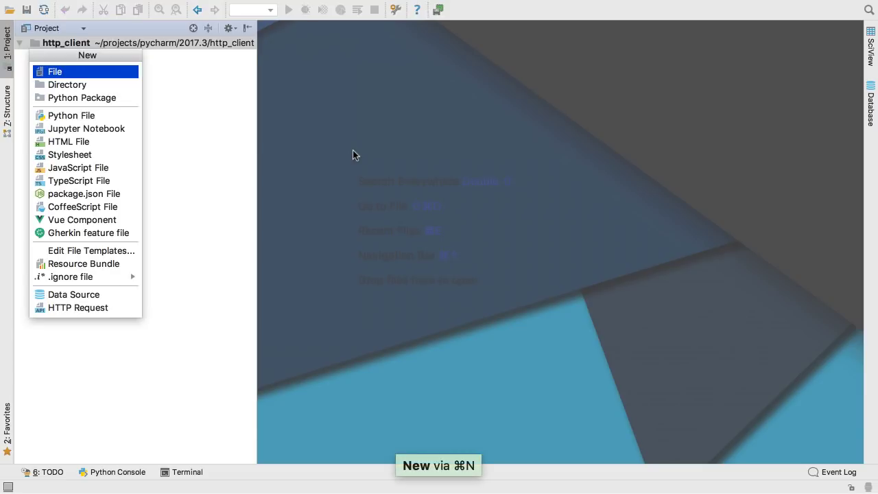
Step: Create a new HTTP Request file named test_httpbin
type("htt")
type("test_")
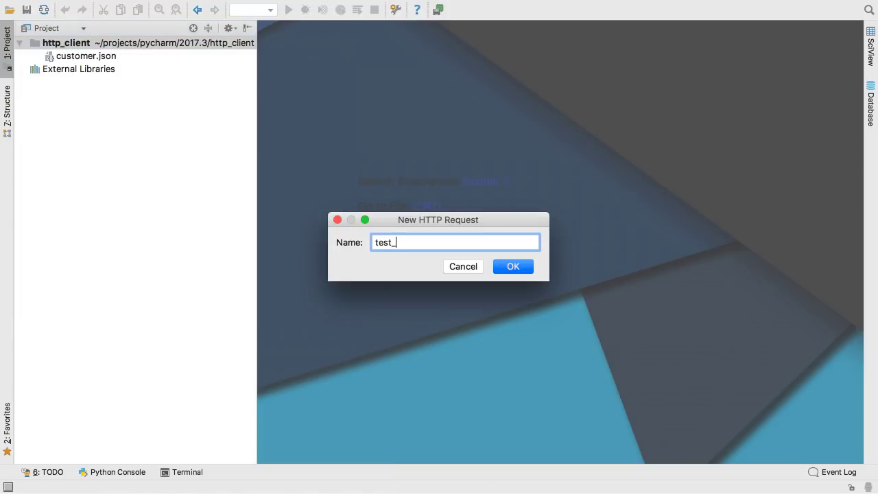
type("httpbin")
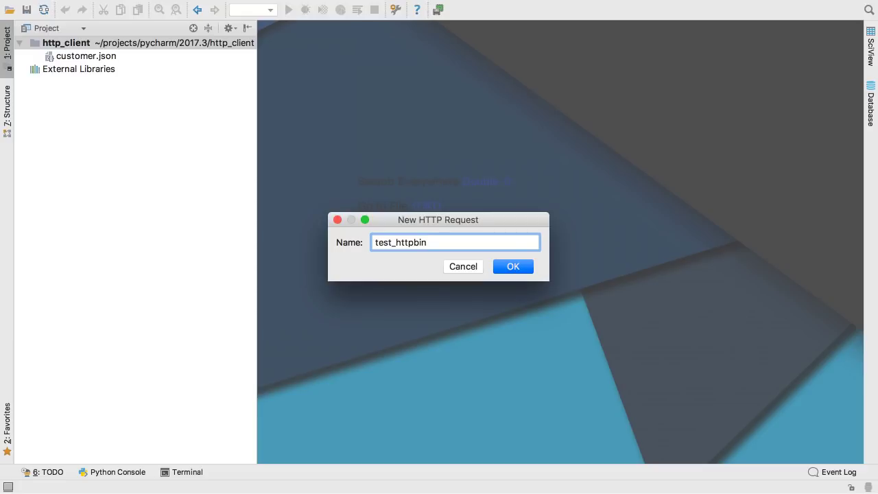
left_click(512, 266)
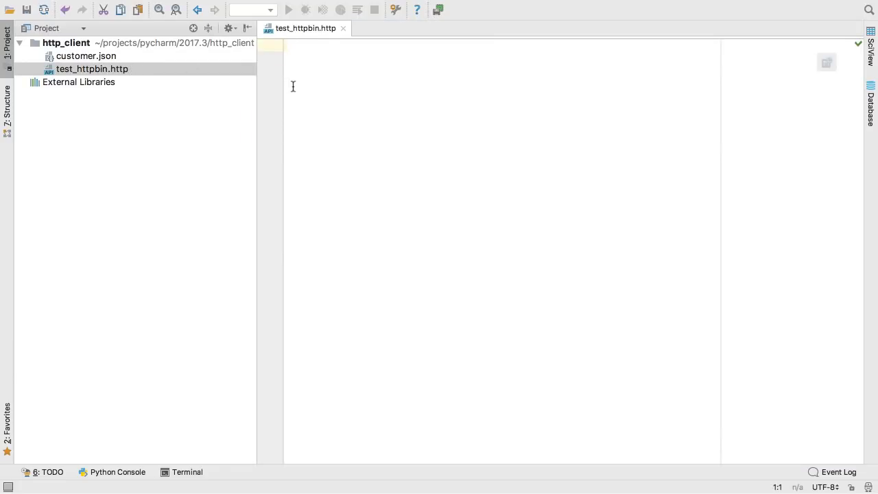
type("H")
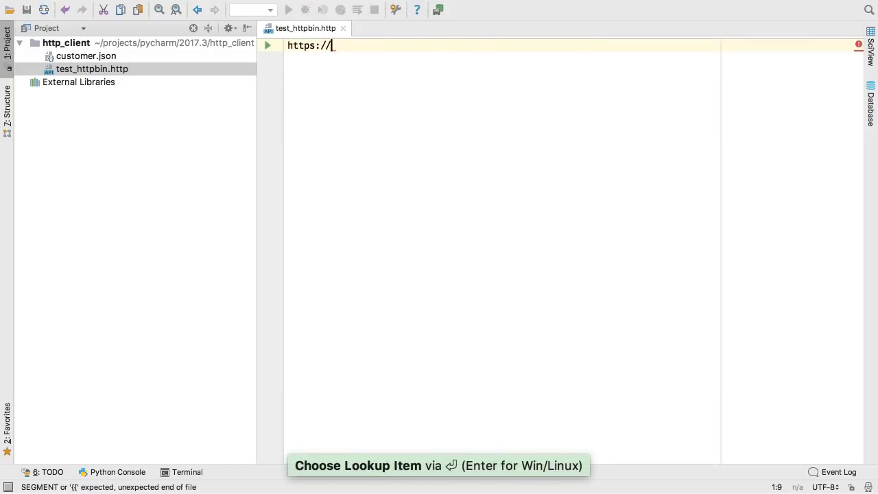
type("now.httpbin.")
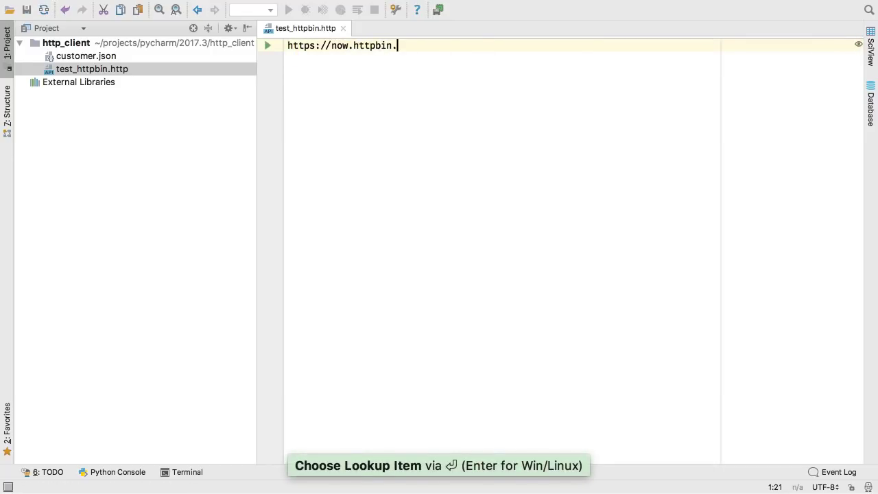
type("org/")
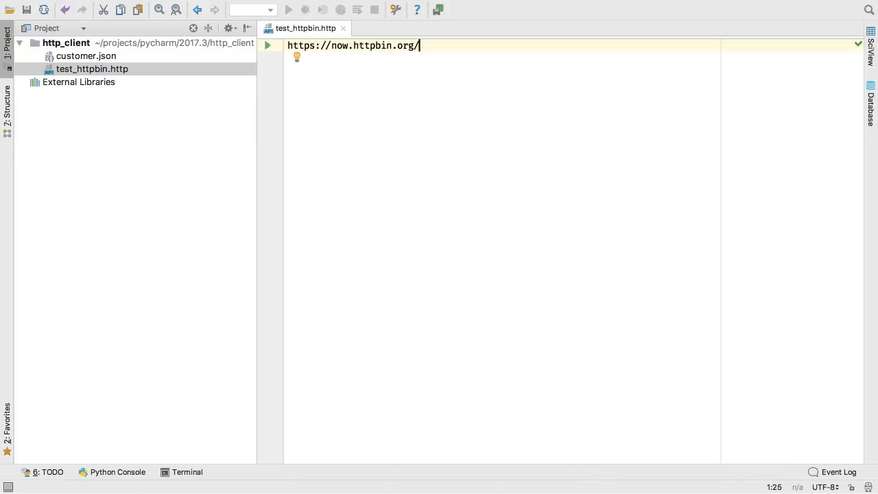
left_click(267, 45)
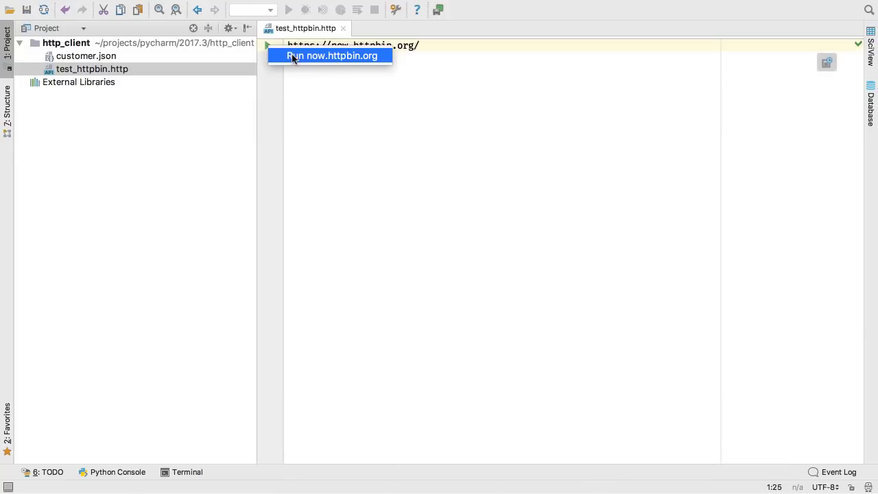
left_click(331, 56)
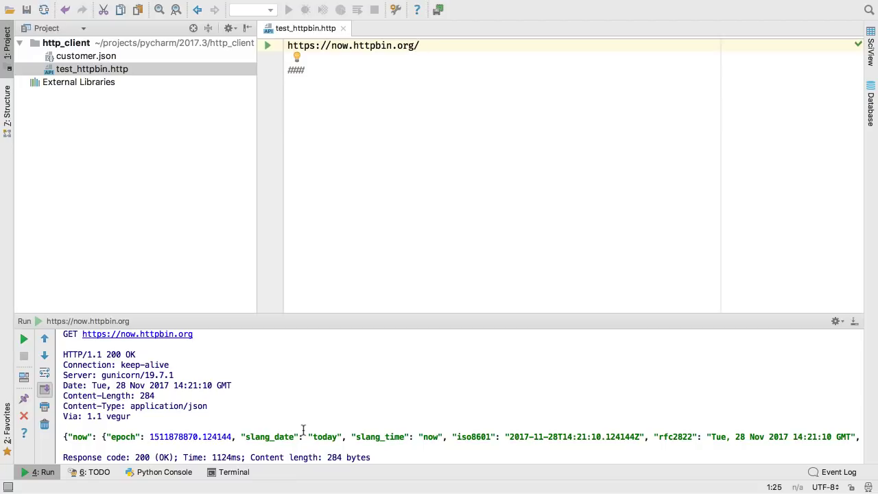
Step: Review customer.json, then run a JSON POST to httpbin with '< customer.json' as body
double_click(86, 56)
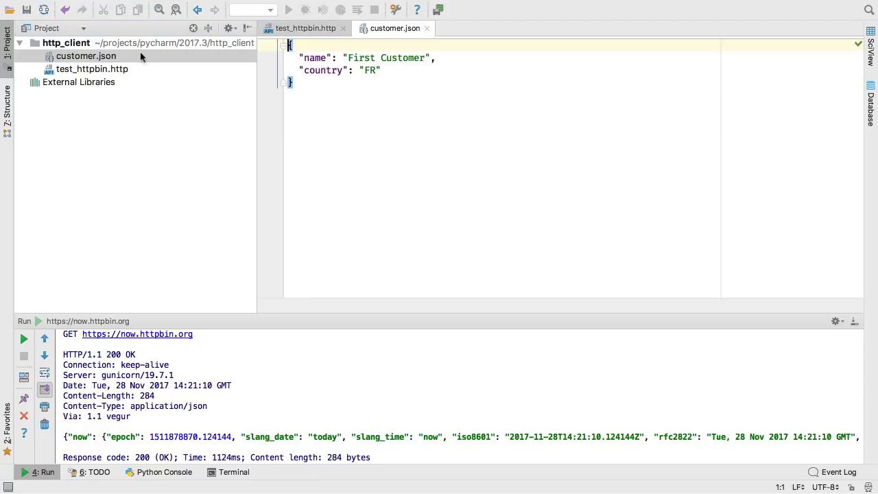
left_click(304, 28)
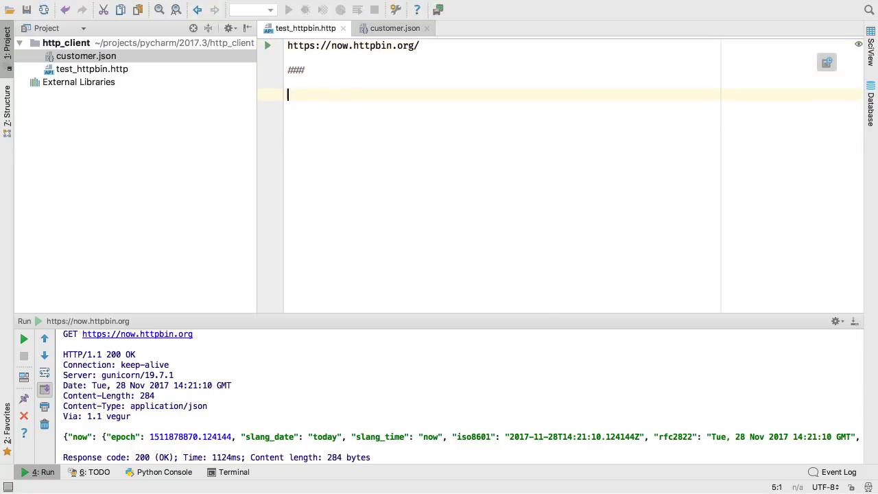
type("POST https://httpbin.org/post")
type("Accept: ap")
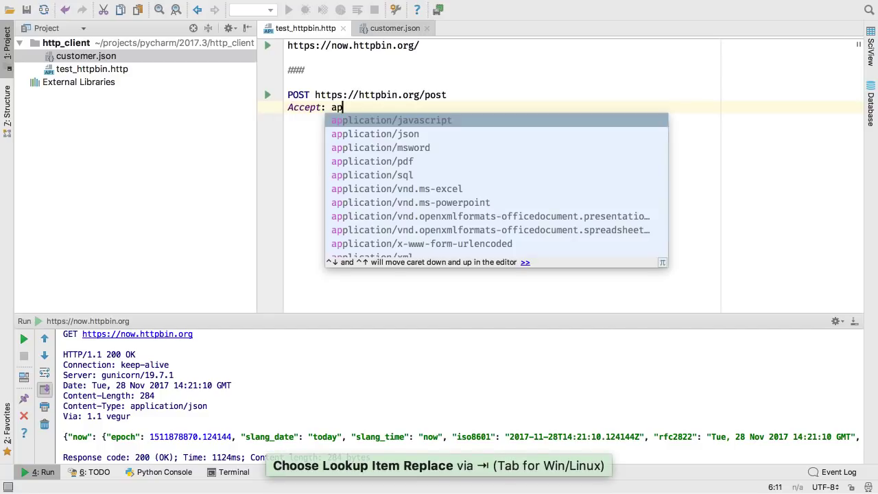
key("Tab")
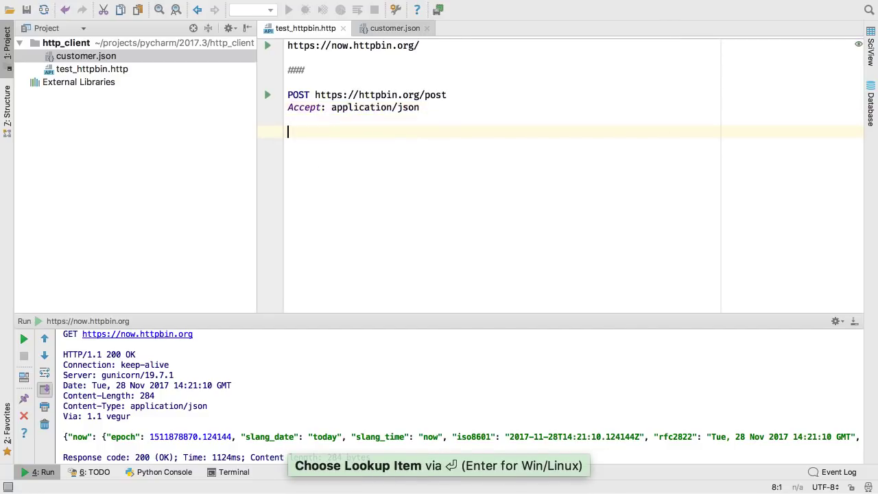
type("< customer.json")
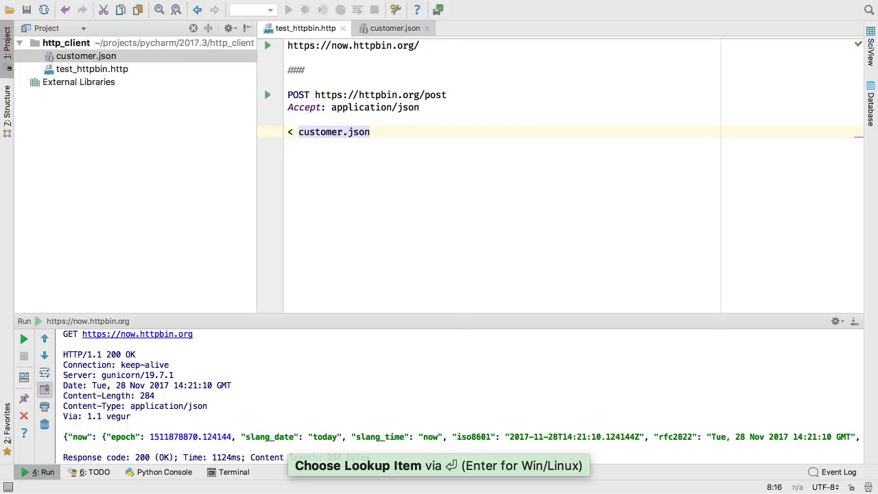
left_click(268, 95)
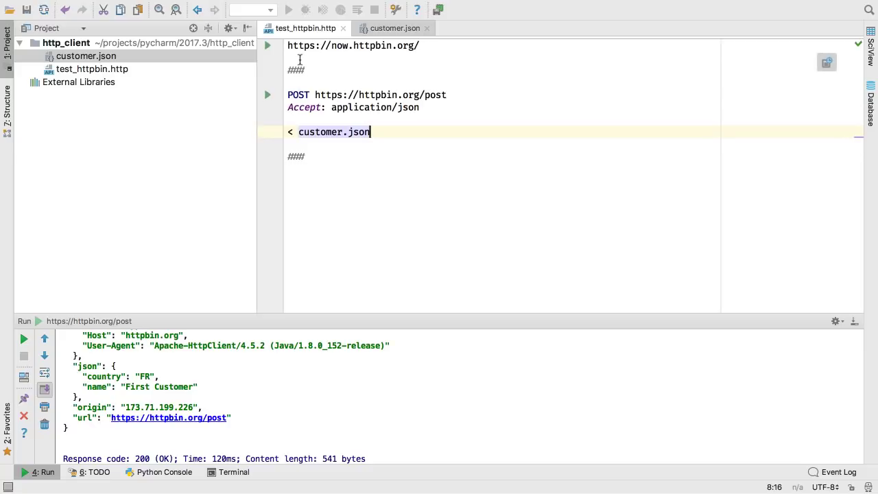
mouse_move(299, 146)
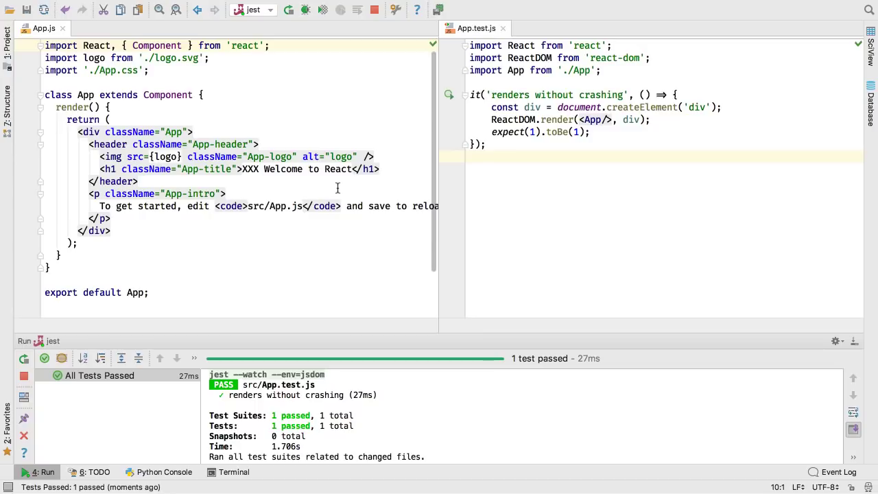
Step: Open Edit Configurations and inspect the --watch flag in the jest Jest options
left_click(269, 10)
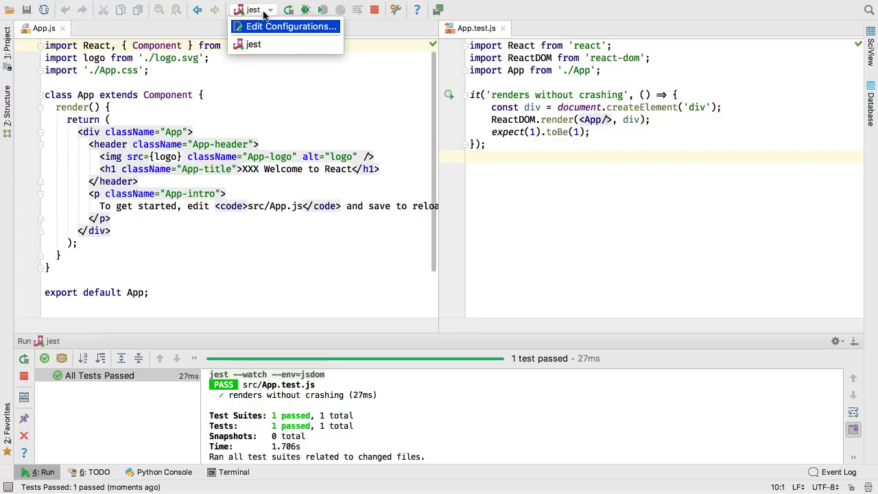
left_click(291, 26)
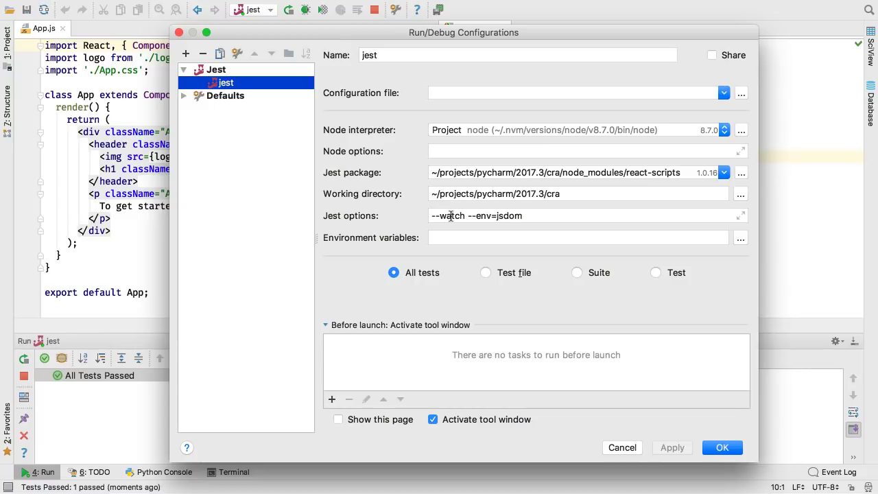
left_click(722, 448)
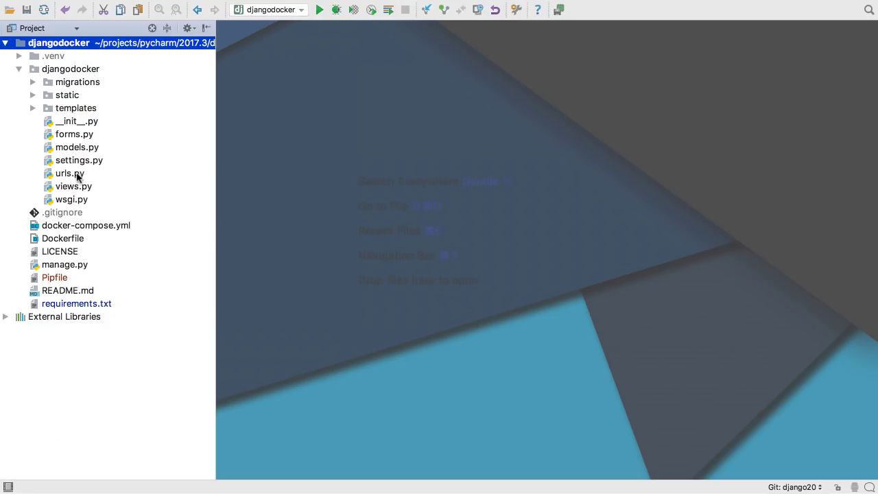
Step: Open urls.py and type include after views.add_todo in the todos/add path
double_click(68, 173)
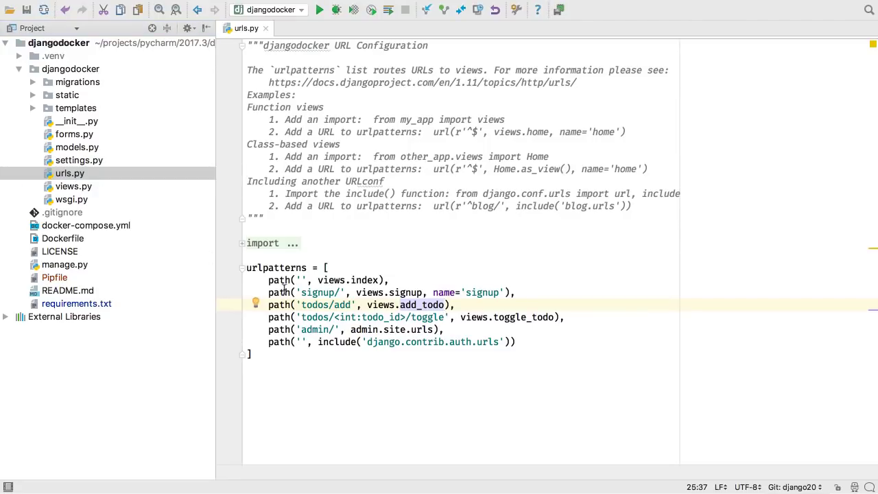
type("inc")
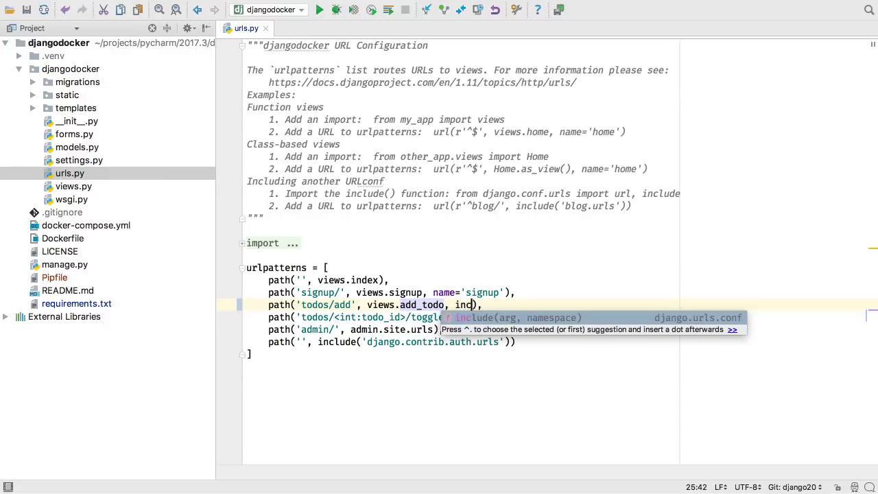
type("cl")
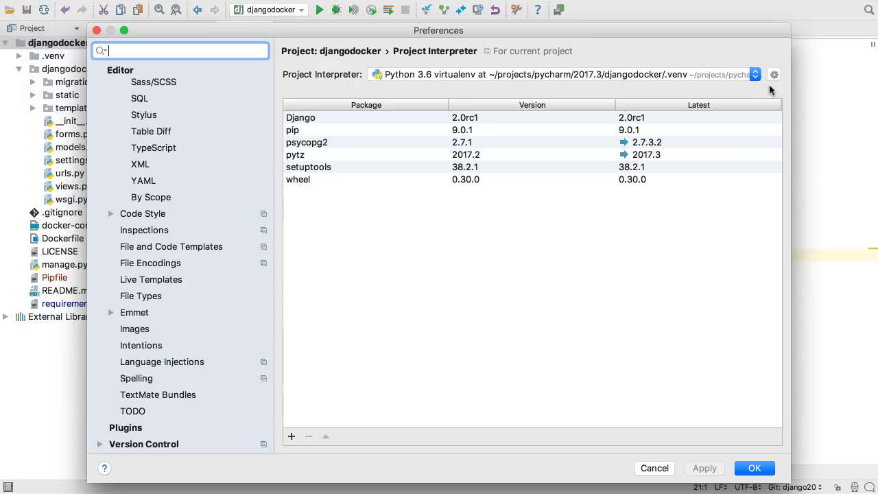
Step: Choose Add Local from the Project Interpreter gear menu
left_click(756, 75)
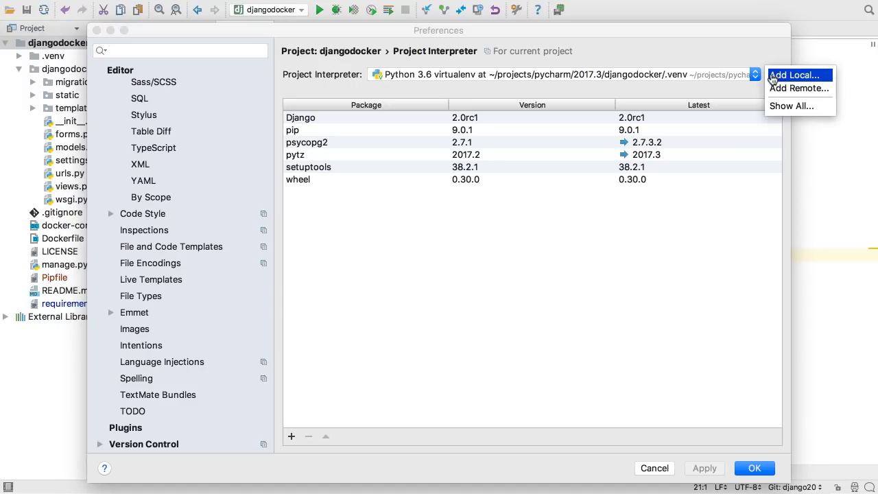
left_click(794, 75)
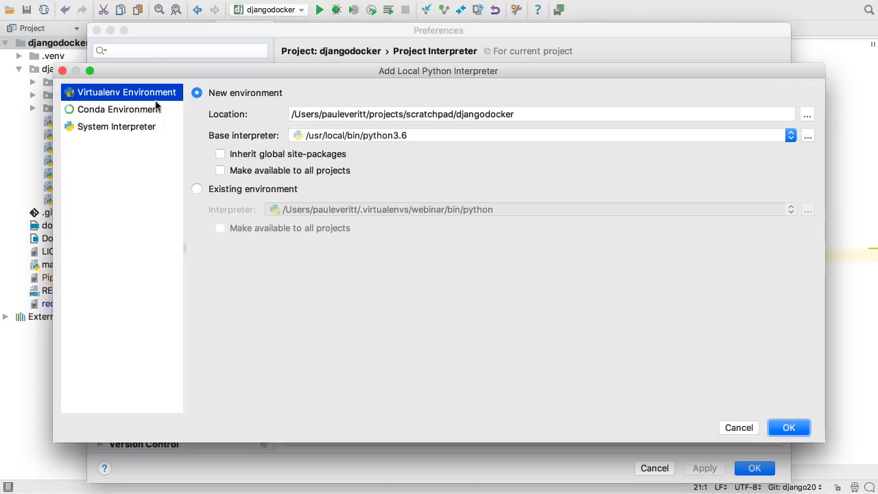
mouse_move(245, 94)
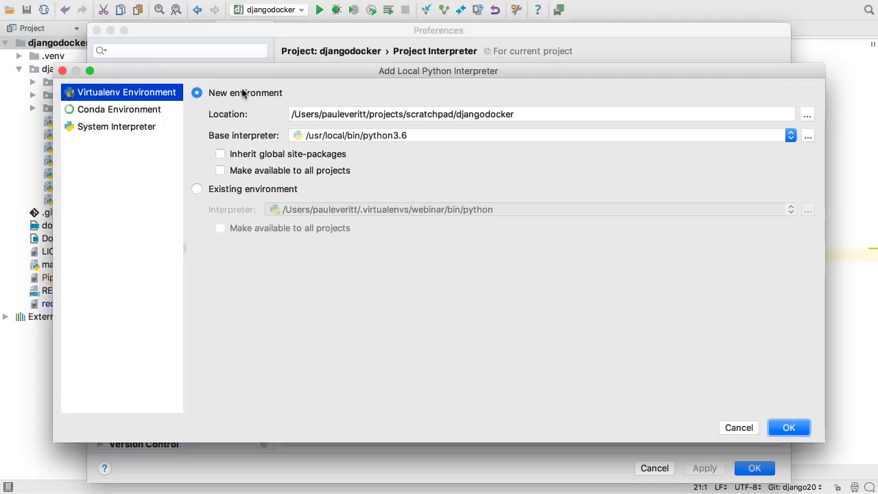
mouse_move(238, 191)
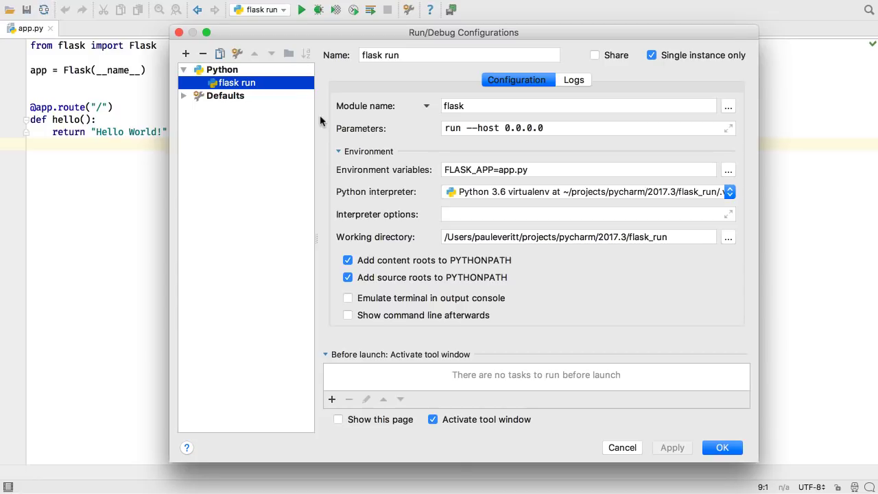
mouse_move(349, 115)
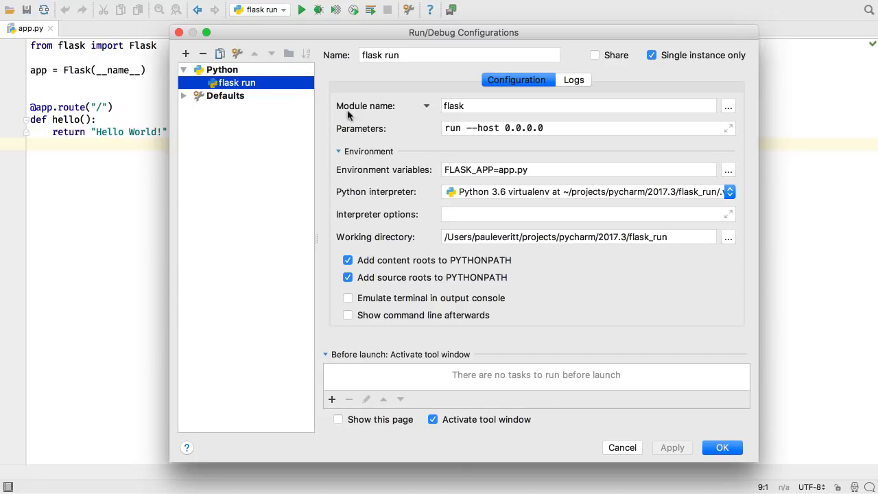
Step: Set the run target to Module name and run the 'flask run' configuration on 0.0.0.0:5000
left_click(425, 106)
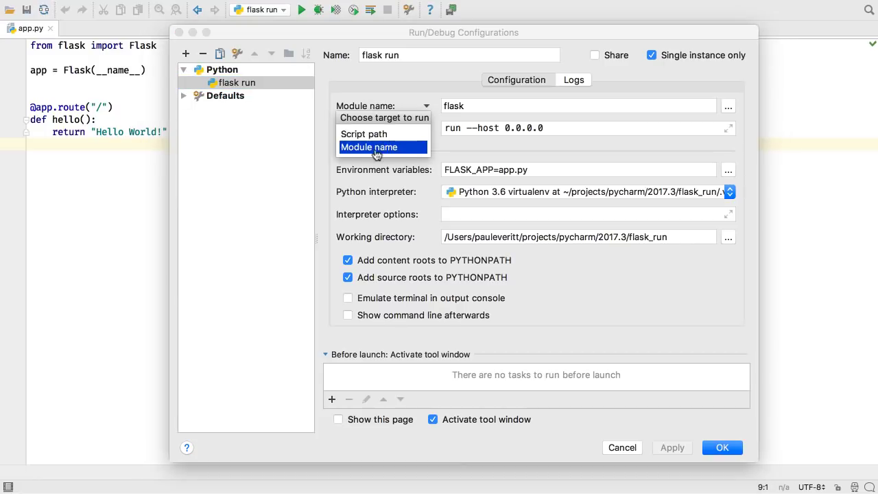
left_click(722, 447)
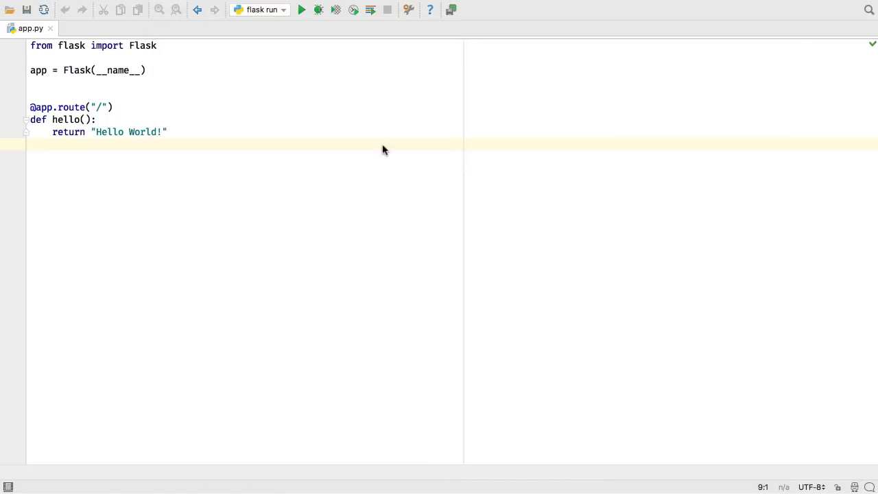
left_click(301, 9)
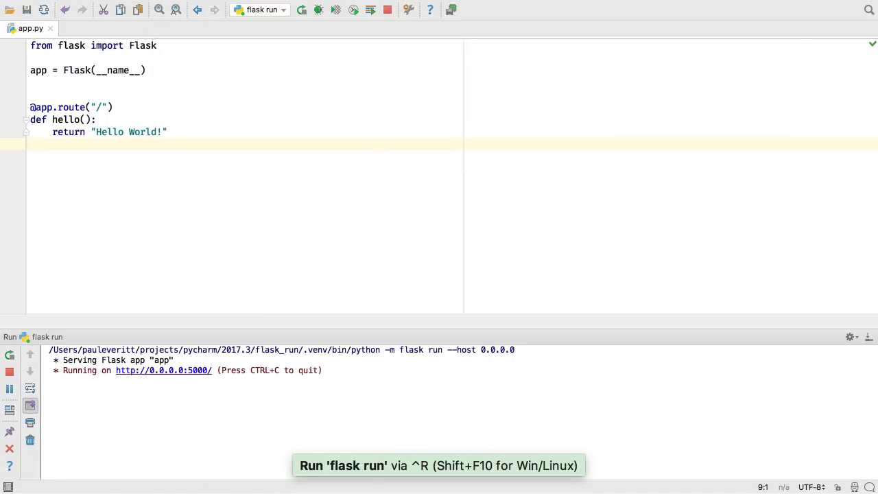
mouse_move(258, 375)
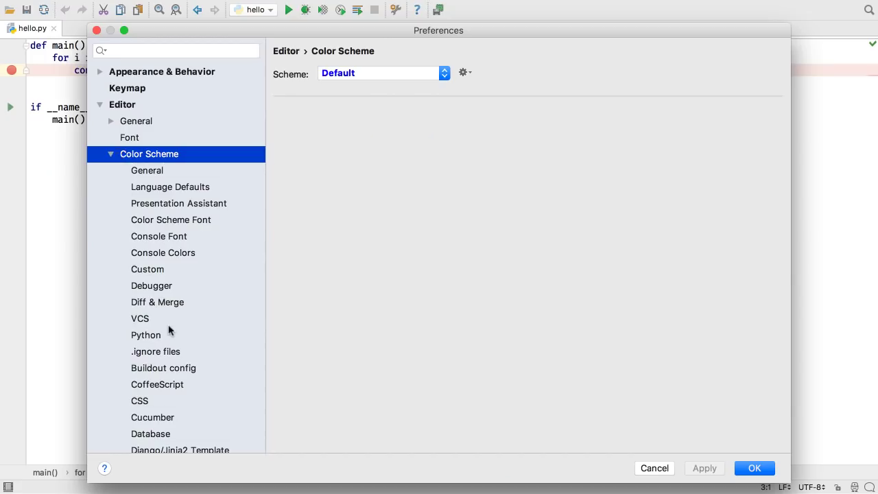
Step: Select Python in Color Scheme settings and pick the Function call attribute
left_click(145, 335)
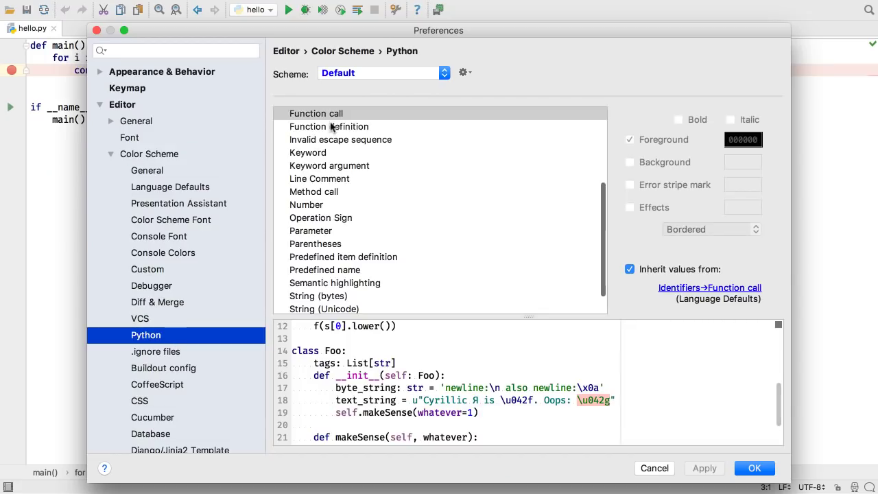
left_click(317, 113)
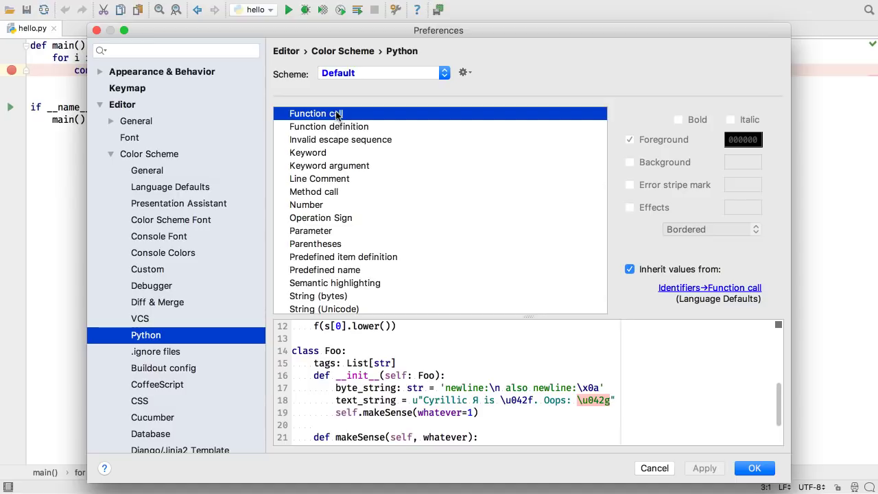
left_click(754, 468)
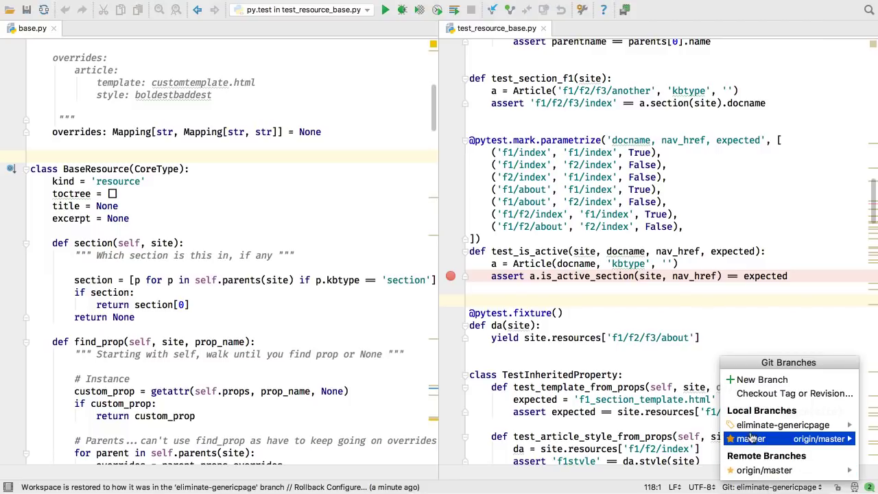
Step: Check out the master branch from the Git branch widget
left_click(751, 438)
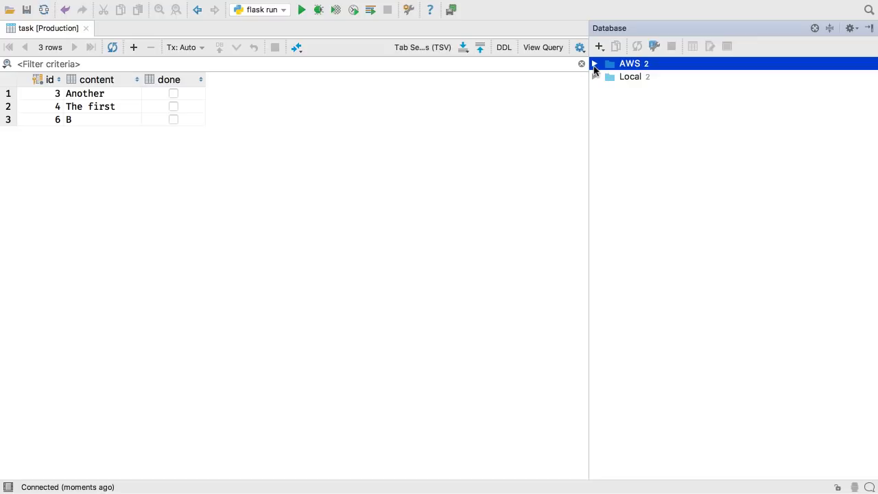
Step: Expand the AWS group and its Production data source in the Database tool window
left_click(596, 63)
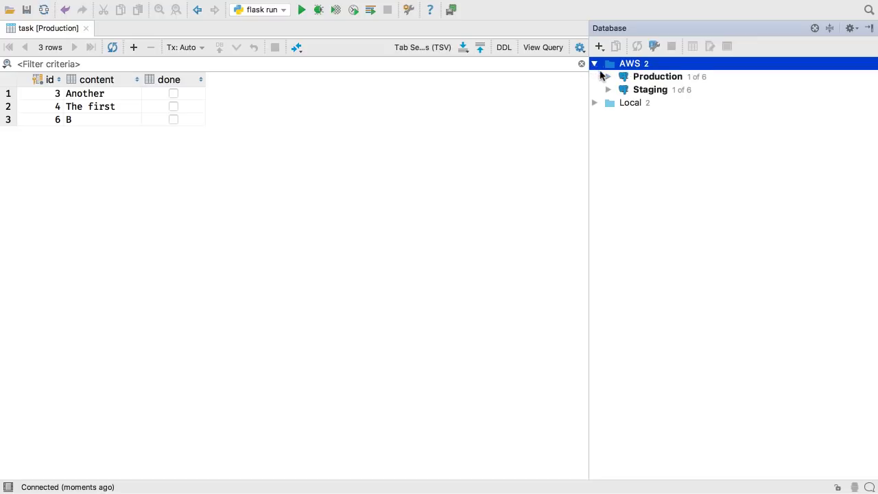
left_click(608, 76)
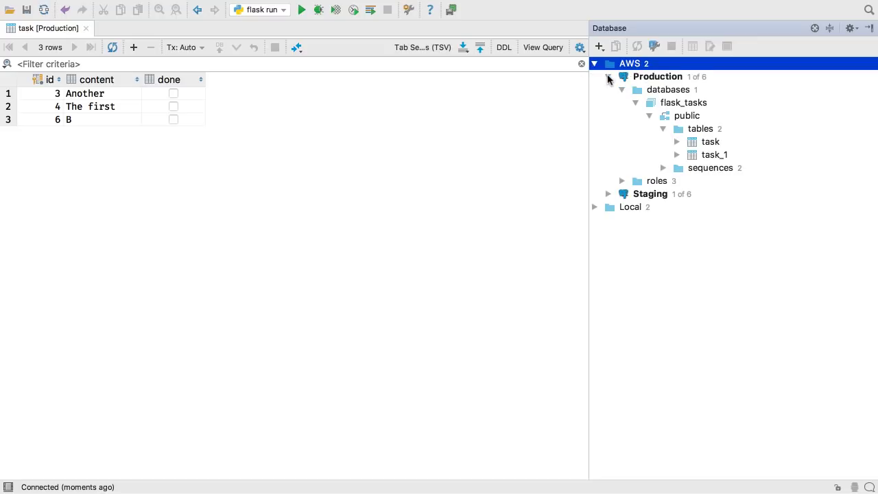